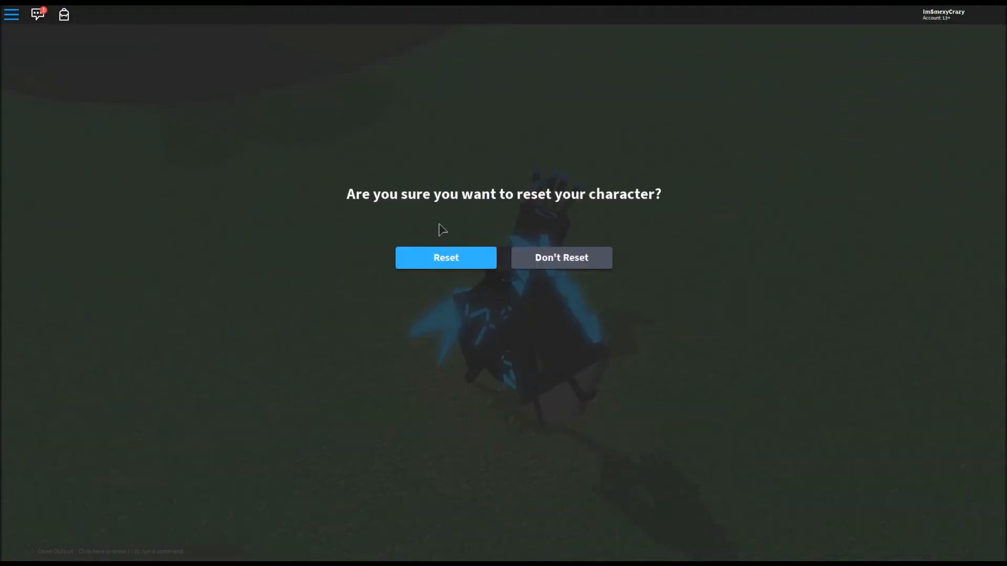
# Confirm the Reset dialog so the character respawns as the plain doge-headed avatar.
pyautogui.click(445, 258)
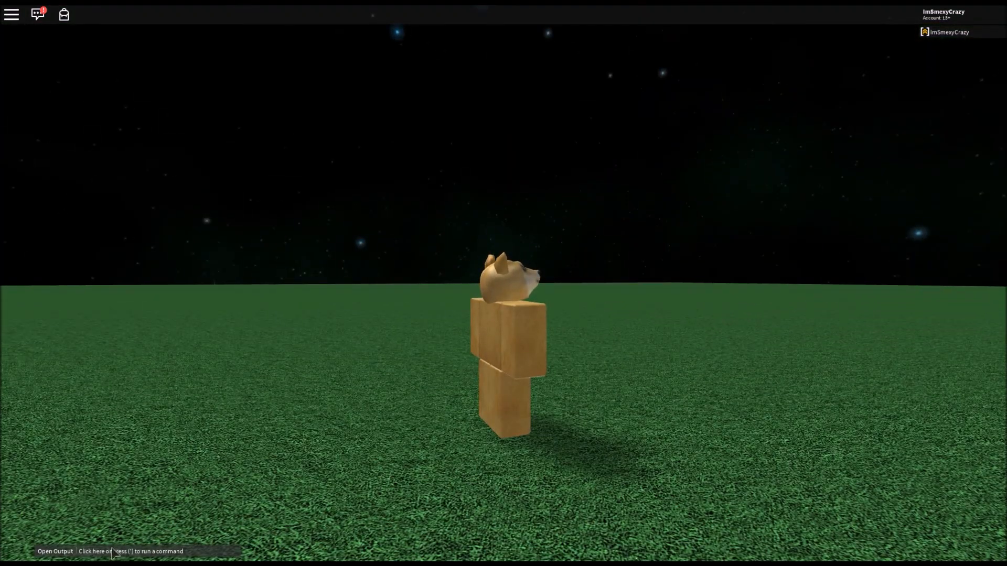
# Enter 'hi' in the command bar to load the ability script onto the character.
pyautogui.write('hi')
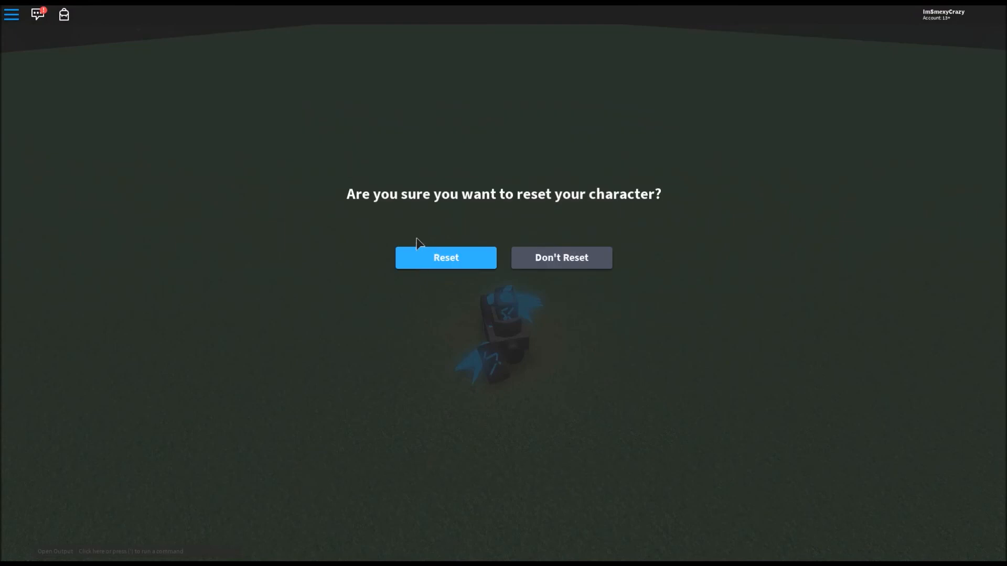
# Confirm the reset of the broken scripted character, then enter 'hi' to reload the script.
pyautogui.click(446, 258)
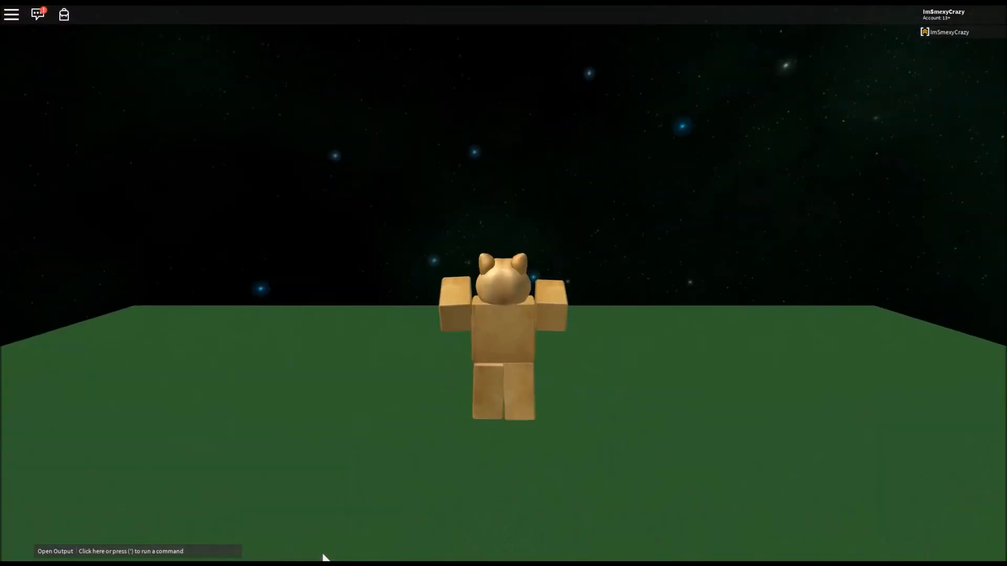
pyautogui.write('hi')
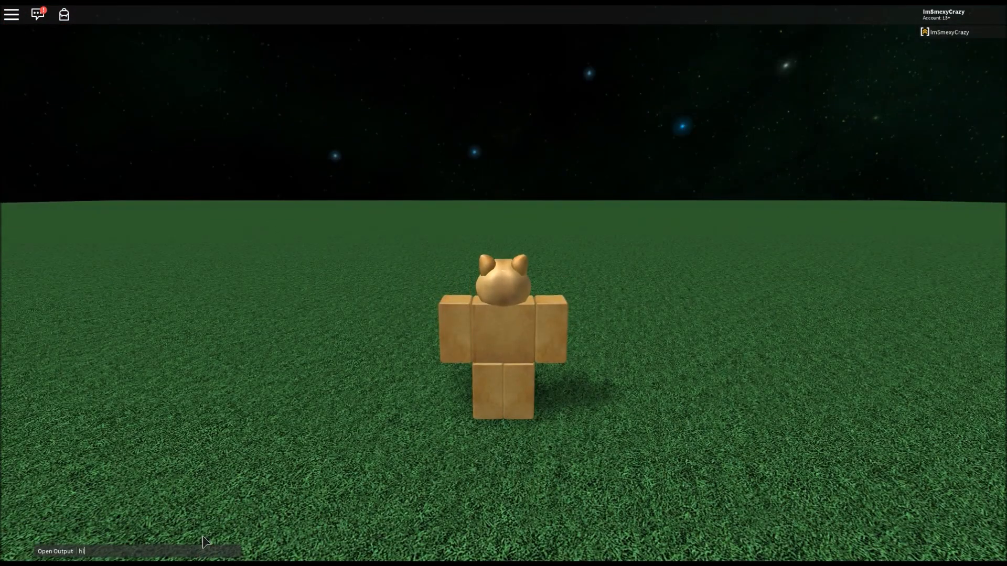